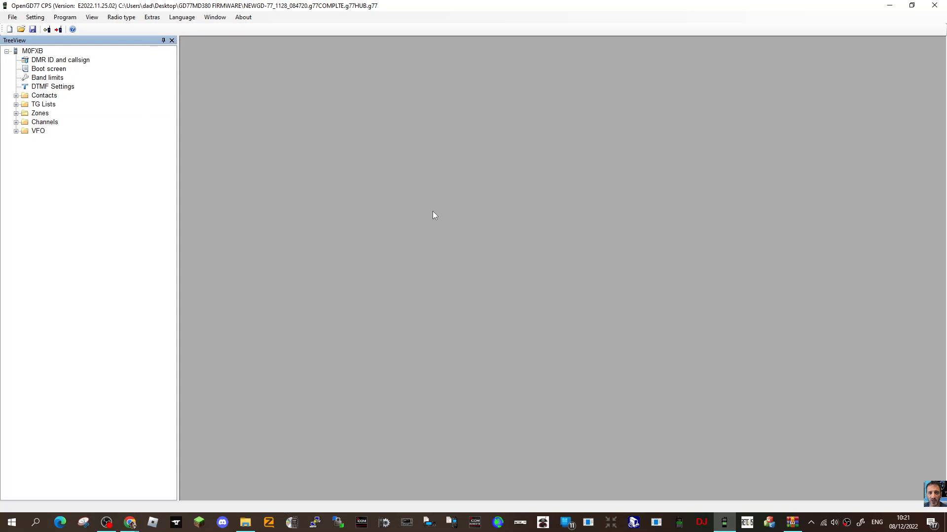
{"action": "mouse_move", "coordinate": [434, 256]}
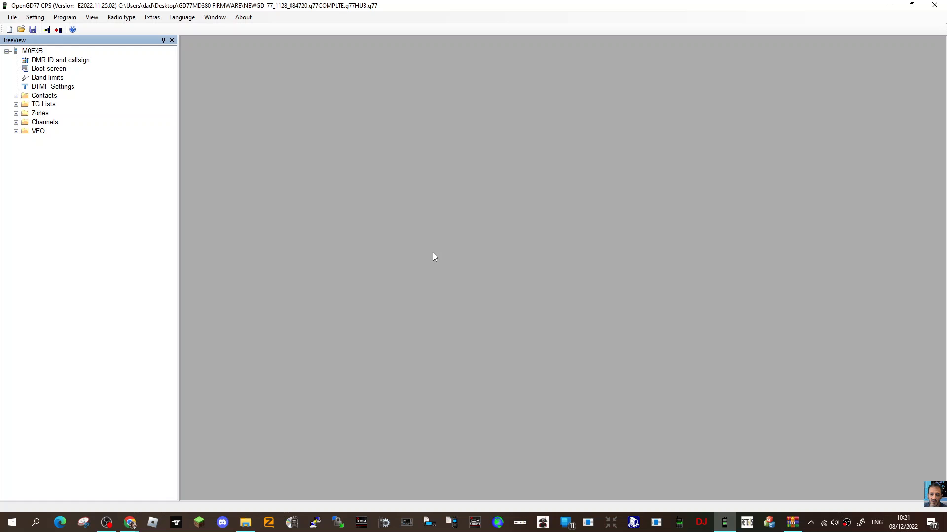
{"action": "mouse_move", "coordinate": [415, 256]}
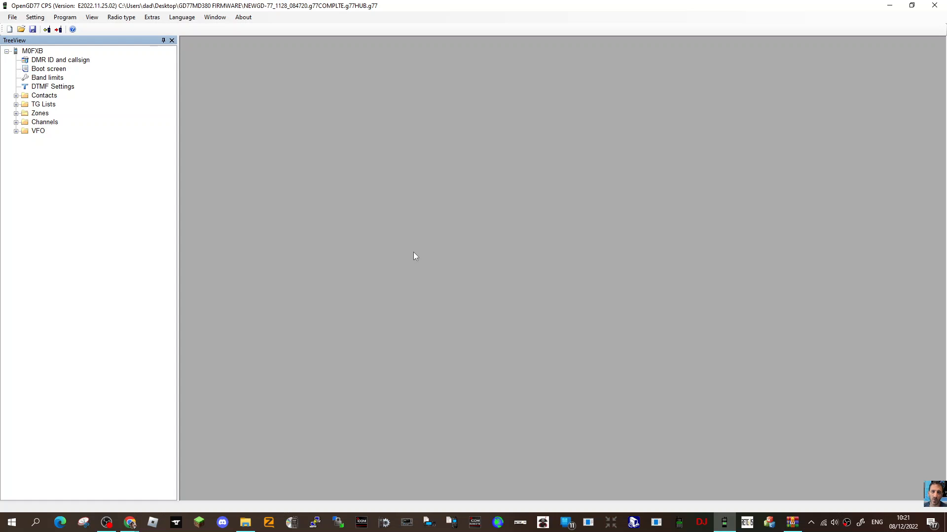
{"action": "mouse_move", "coordinate": [397, 218]}
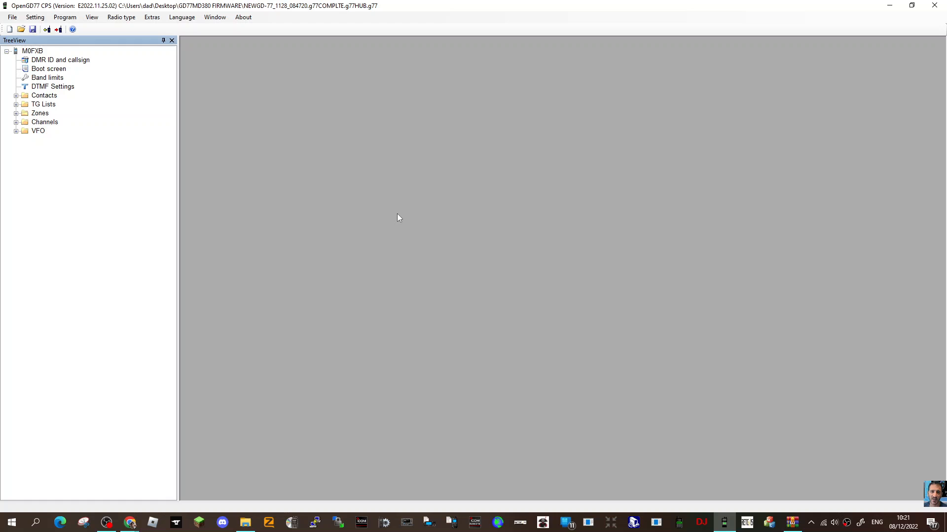
{"action": "mouse_move", "coordinate": [648, 347]}
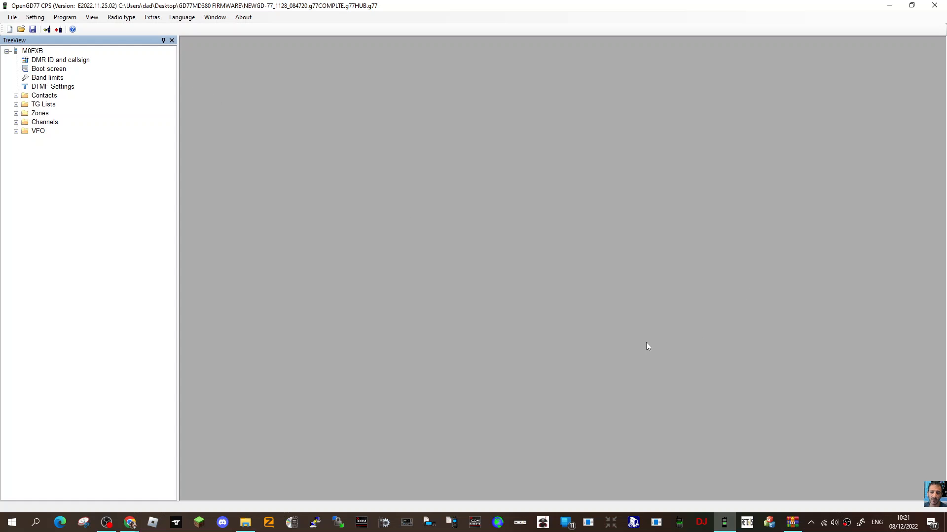
{"action": "mouse_move", "coordinate": [479, 340]}
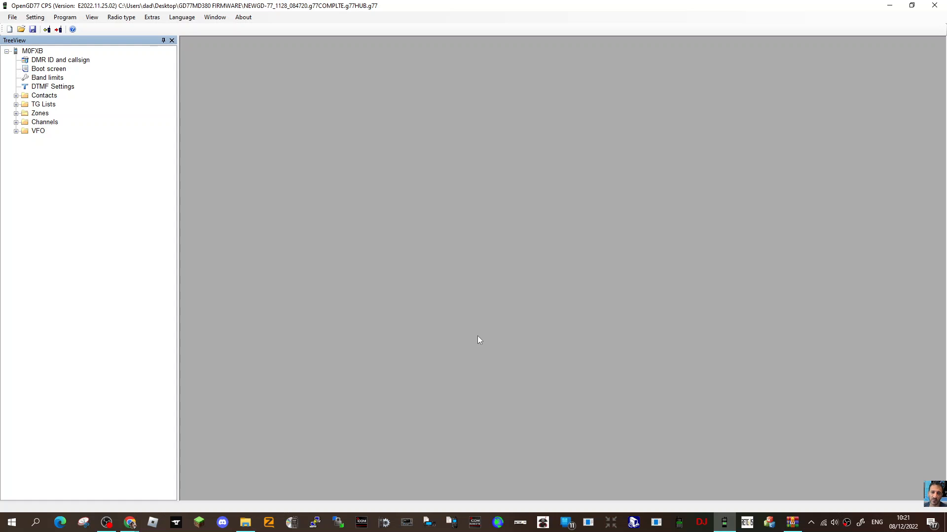
{"action": "mouse_move", "coordinate": [171, 36]}
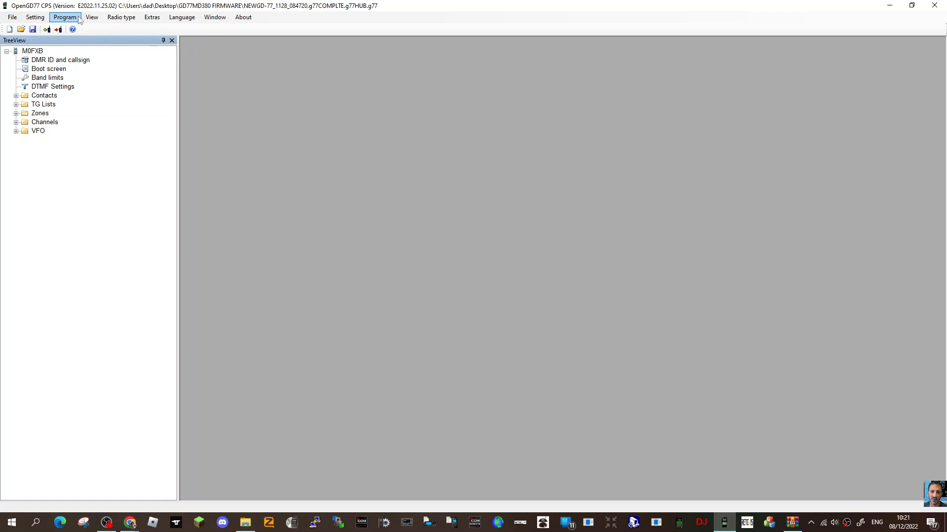
{"action": "mouse_move", "coordinate": [151, 16]}
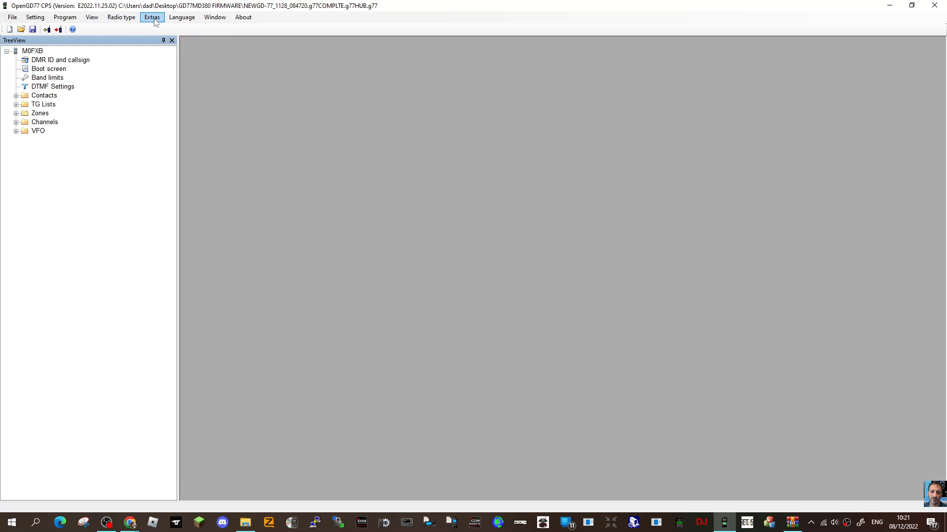
Open the OpenGD77 Support dialog from the Extras menu over the codeplug
{"action": "left_click", "coordinate": [152, 17]}
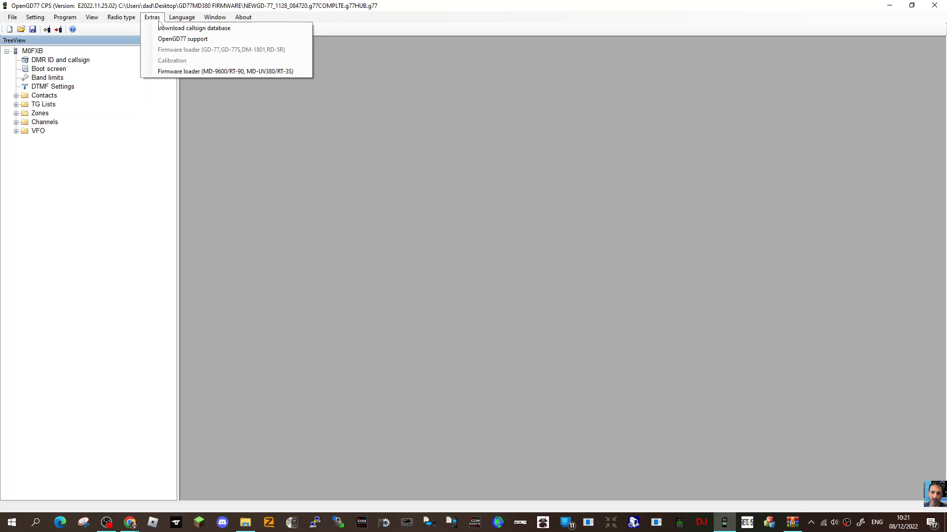
{"action": "mouse_move", "coordinate": [225, 49]}
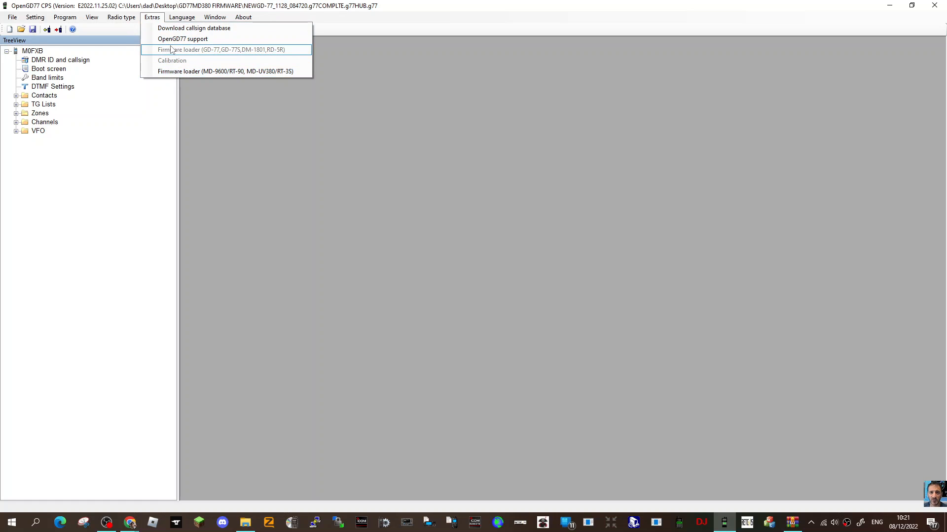
{"action": "mouse_move", "coordinate": [183, 39]}
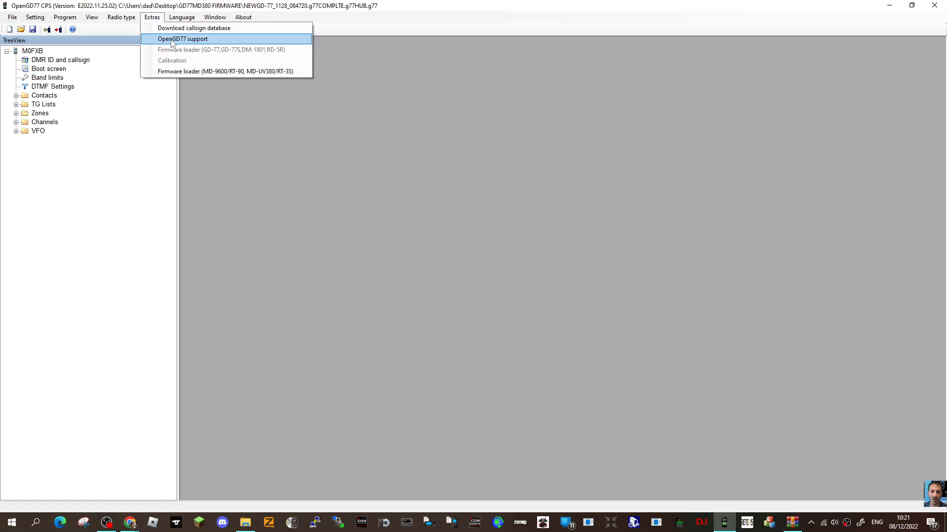
{"action": "left_click", "coordinate": [181, 38]}
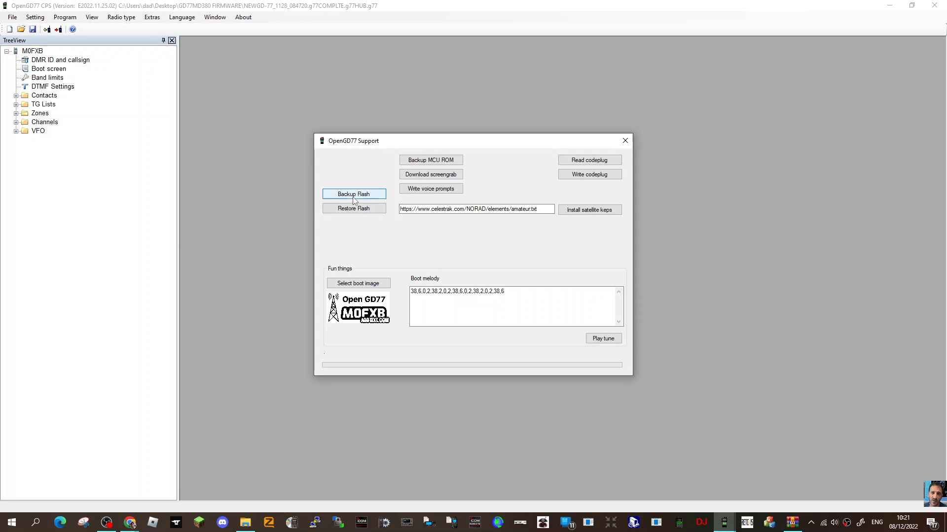
{"action": "mouse_move", "coordinate": [194, 218]}
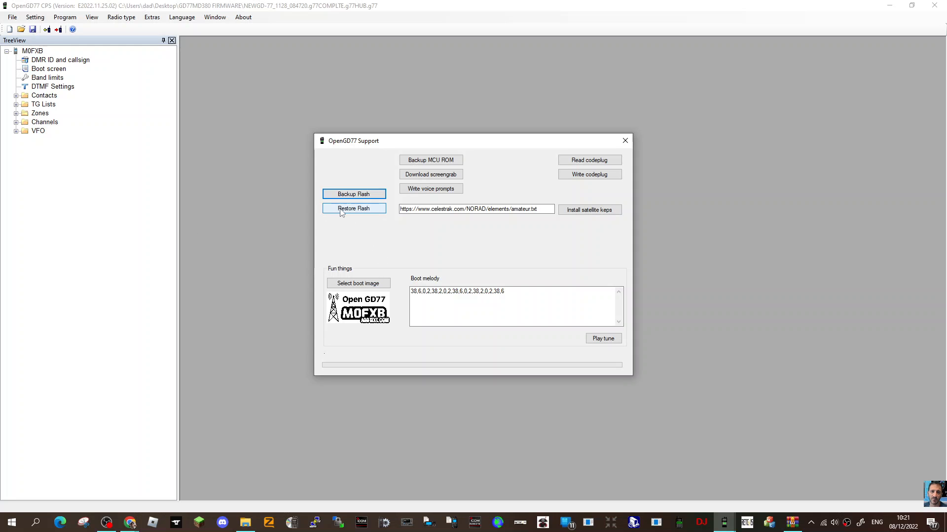
{"action": "mouse_move", "coordinate": [290, 314]}
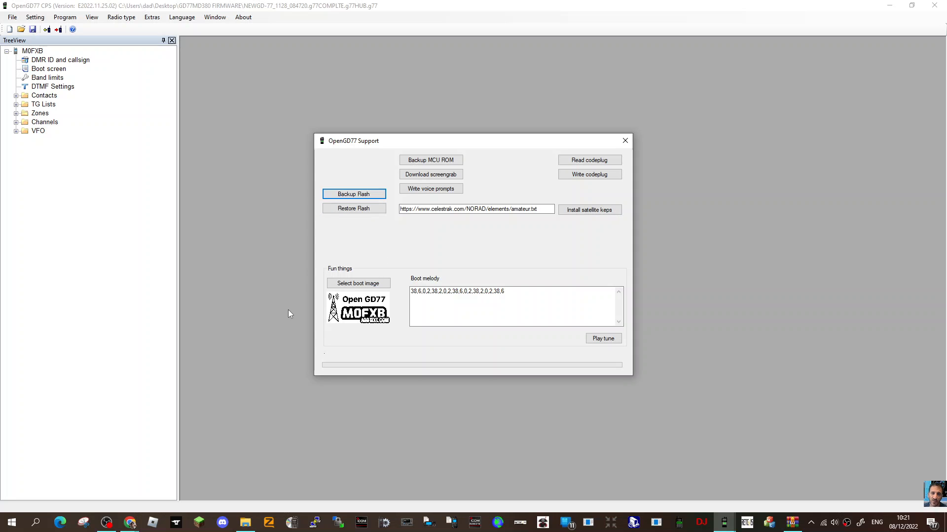
{"action": "mouse_move", "coordinate": [375, 368]}
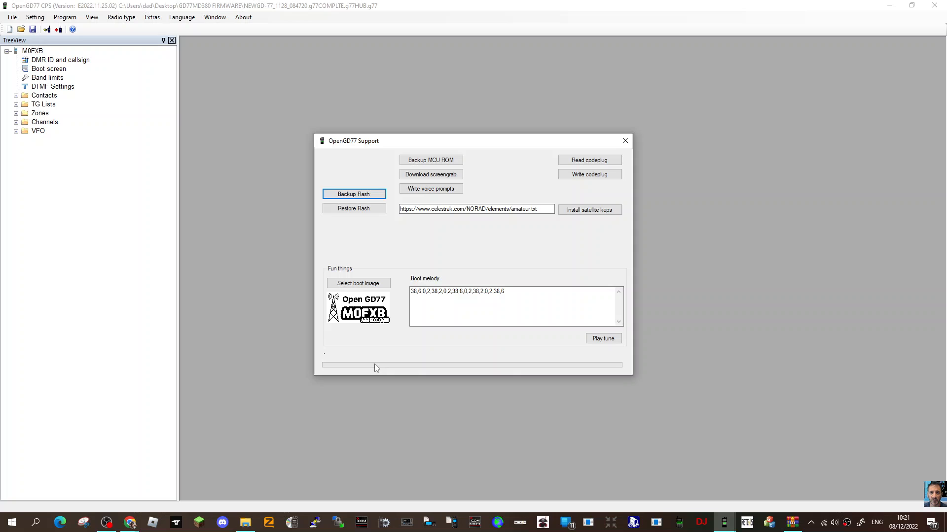
{"action": "mouse_move", "coordinate": [241, 189]}
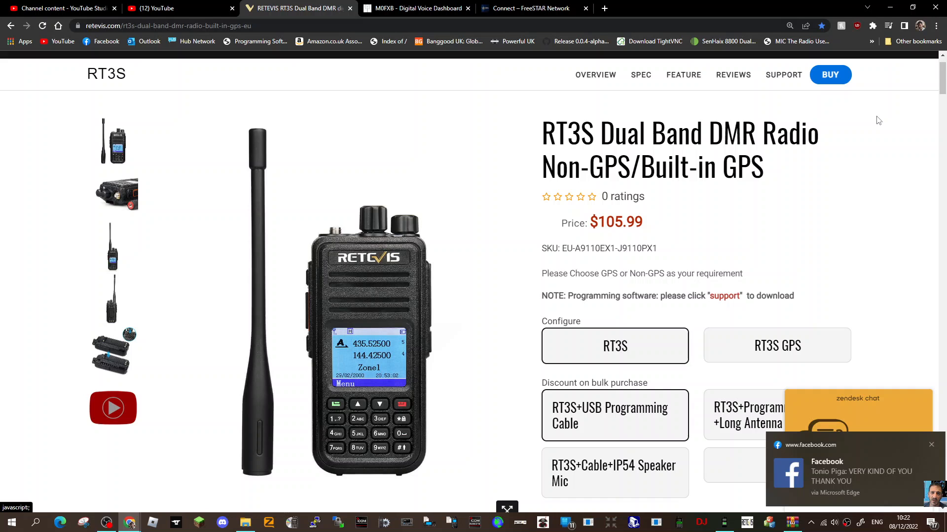
Show the RT3S Support section's Firmware/Software downloads, including RT3S-FIRMWARE-S19.06 and the RT3S software
{"action": "left_click", "coordinate": [783, 74]}
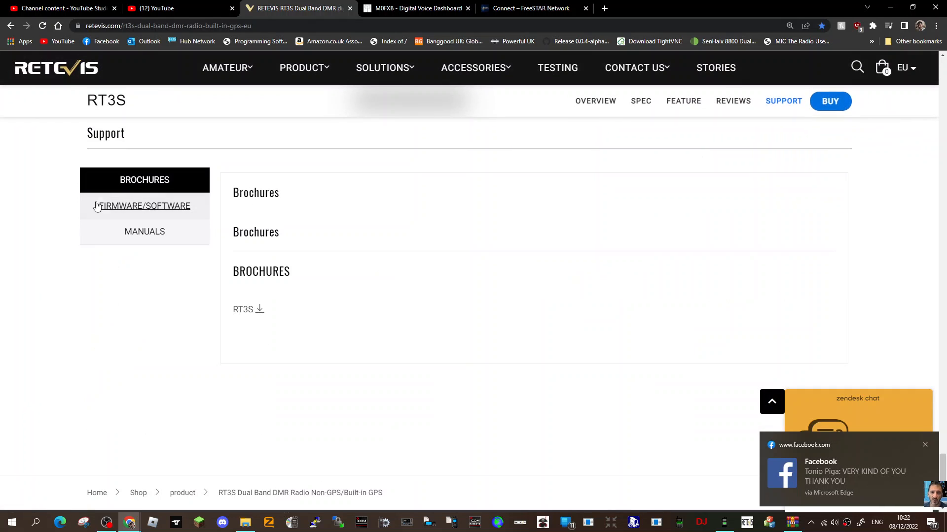
{"action": "left_click", "coordinate": [144, 206]}
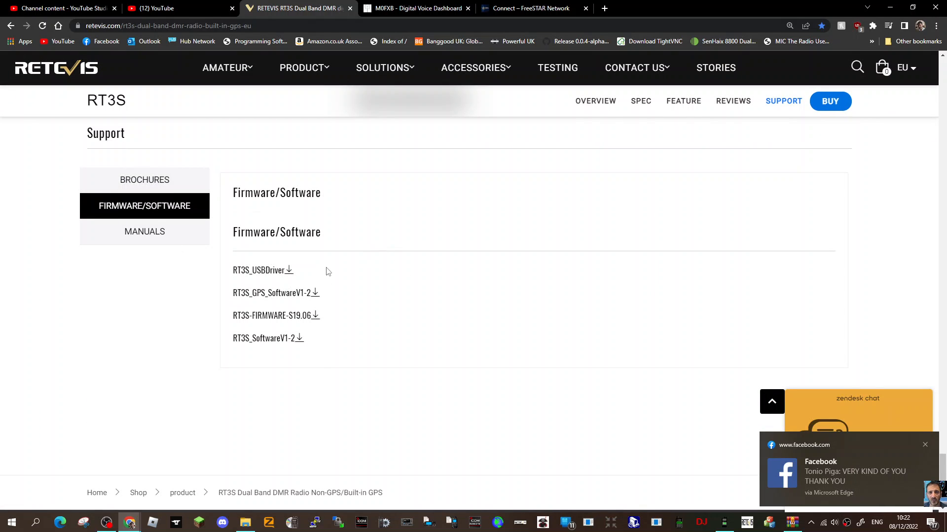
{"action": "left_click", "coordinate": [924, 444]}
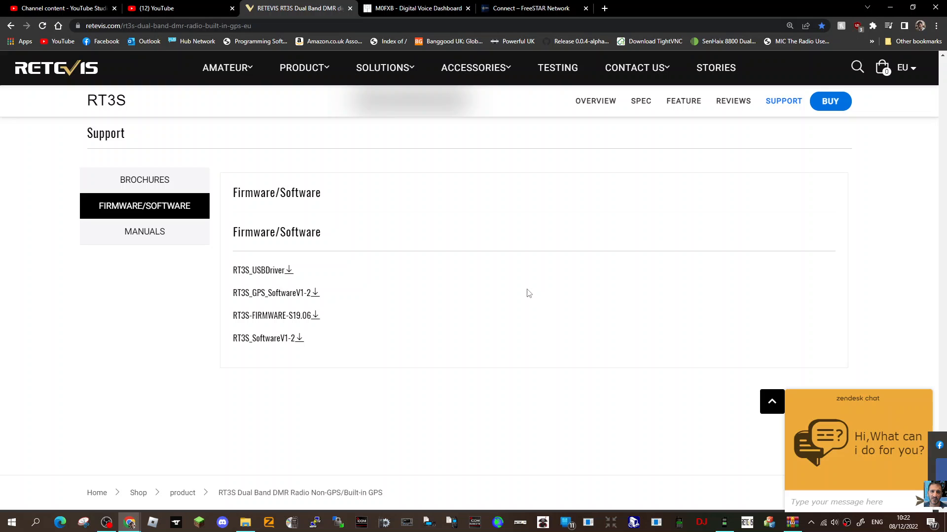
{"action": "mouse_move", "coordinate": [259, 275]}
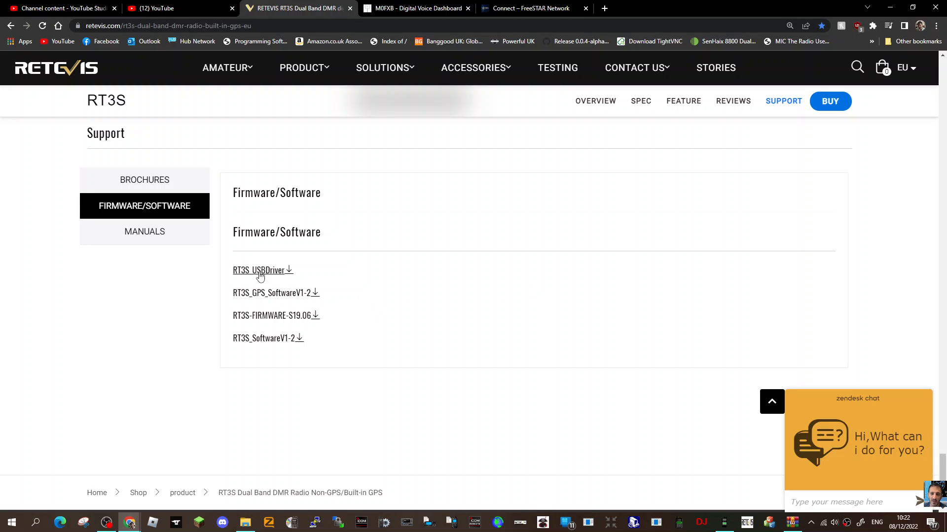
{"action": "mouse_move", "coordinate": [275, 296]}
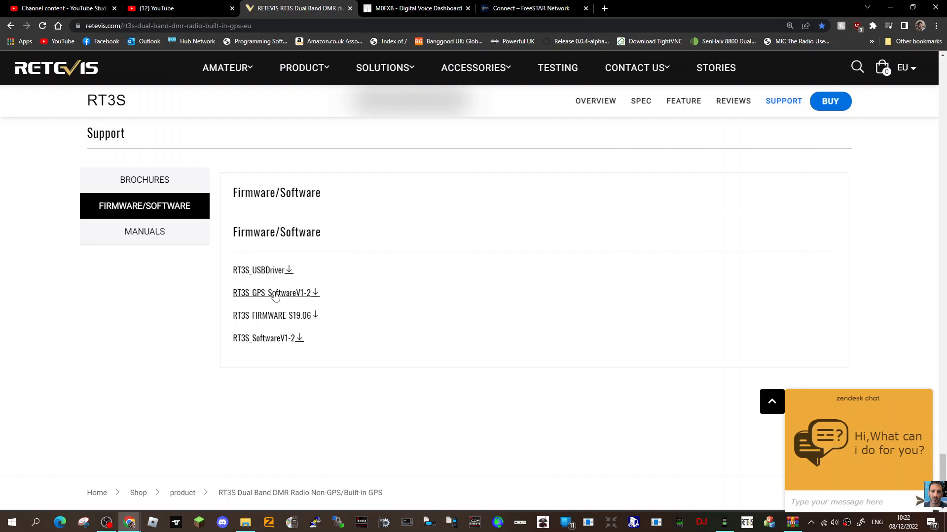
{"action": "mouse_move", "coordinate": [294, 315]}
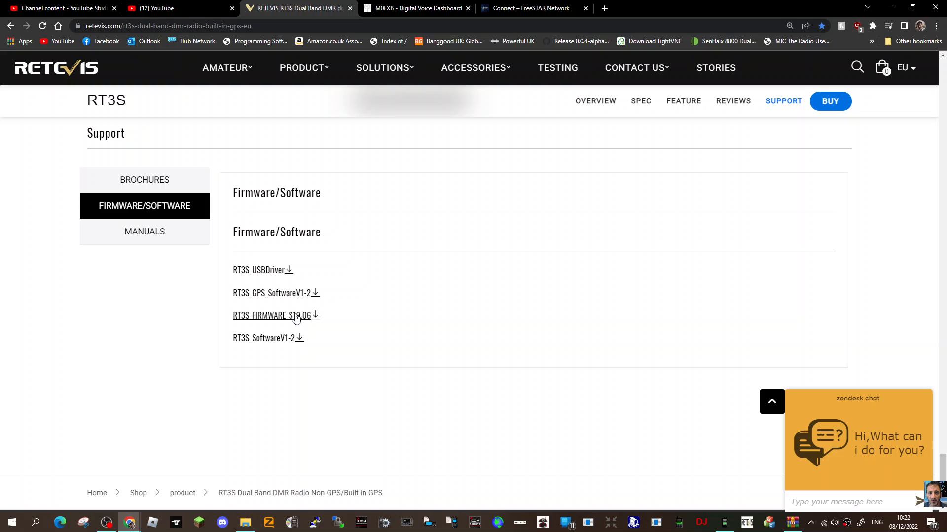
{"action": "mouse_move", "coordinate": [447, 133]}
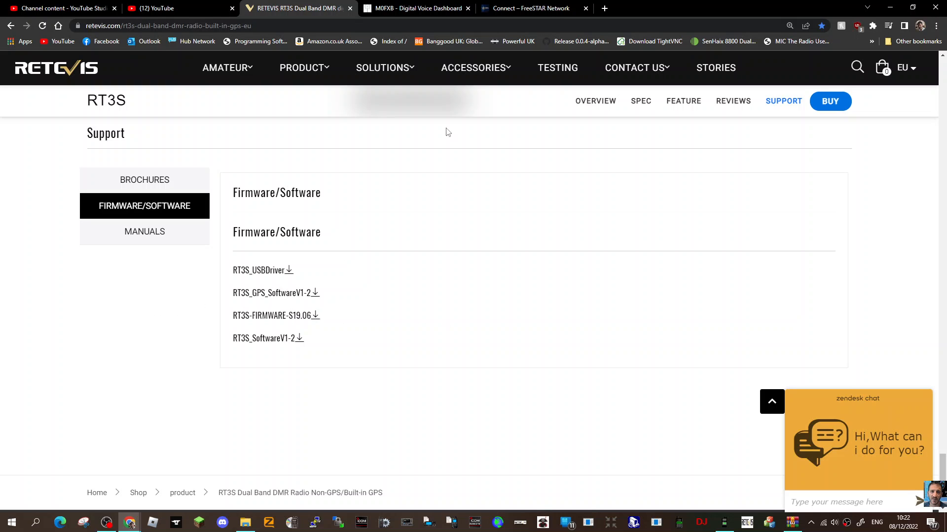
{"action": "mouse_move", "coordinate": [347, 348]}
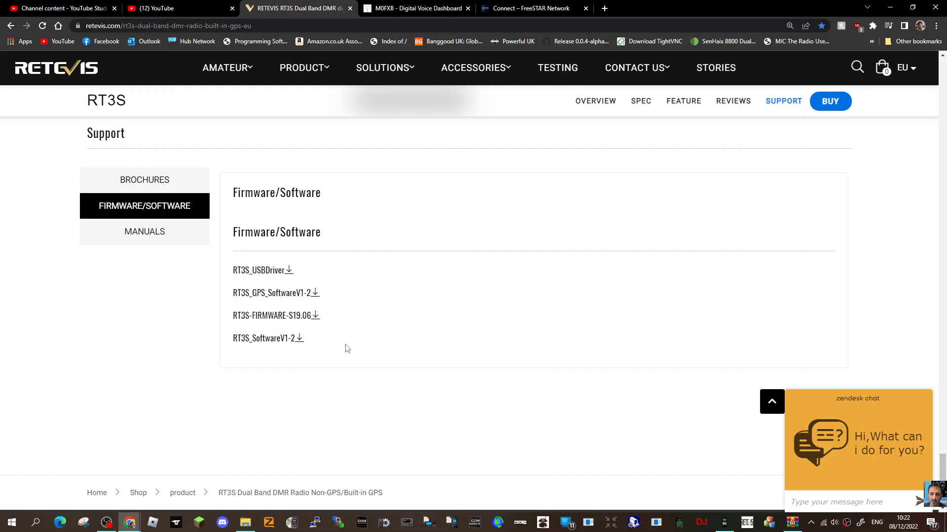
{"action": "mouse_move", "coordinate": [375, 347]}
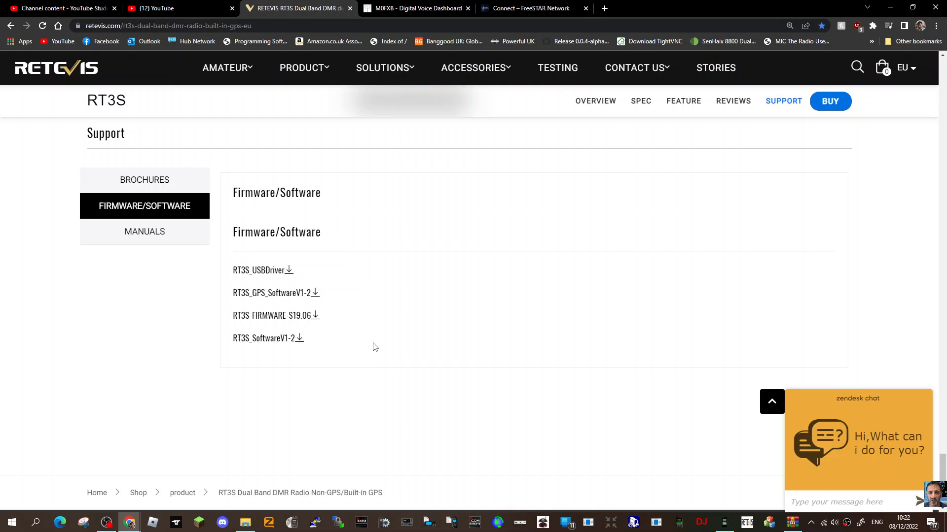
{"action": "mouse_move", "coordinate": [530, 345]}
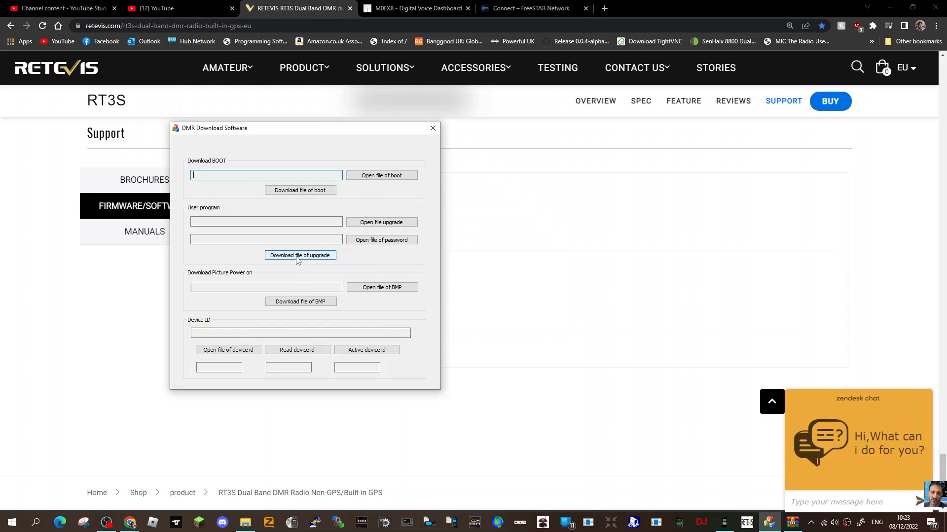
{"action": "mouse_move", "coordinate": [382, 222]}
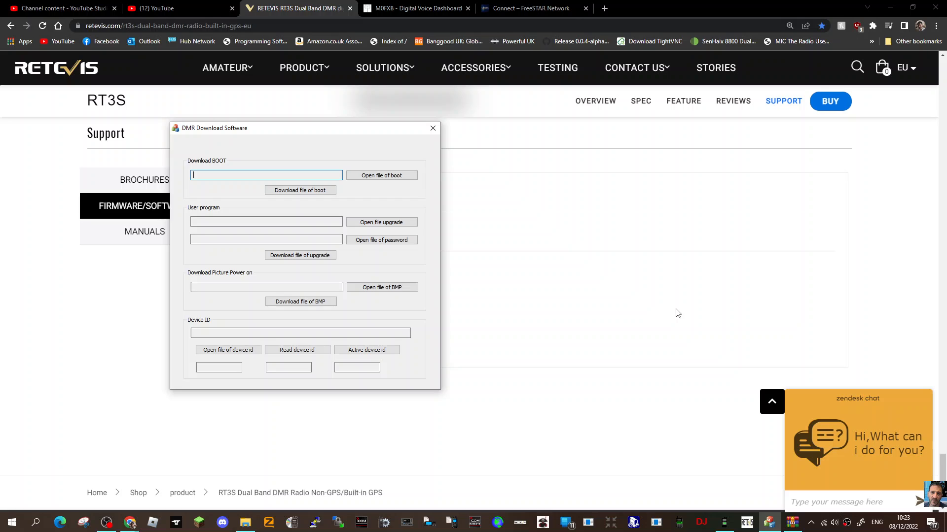
{"action": "mouse_move", "coordinate": [591, 416]}
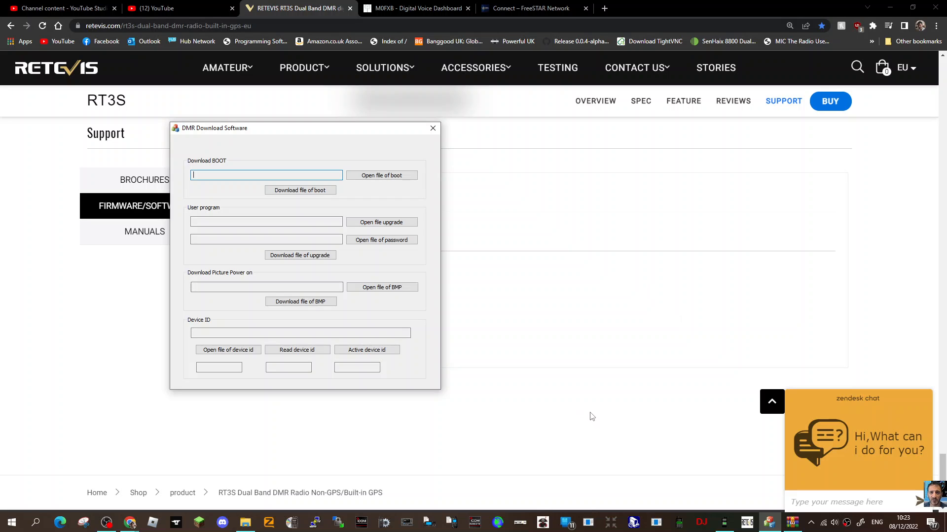